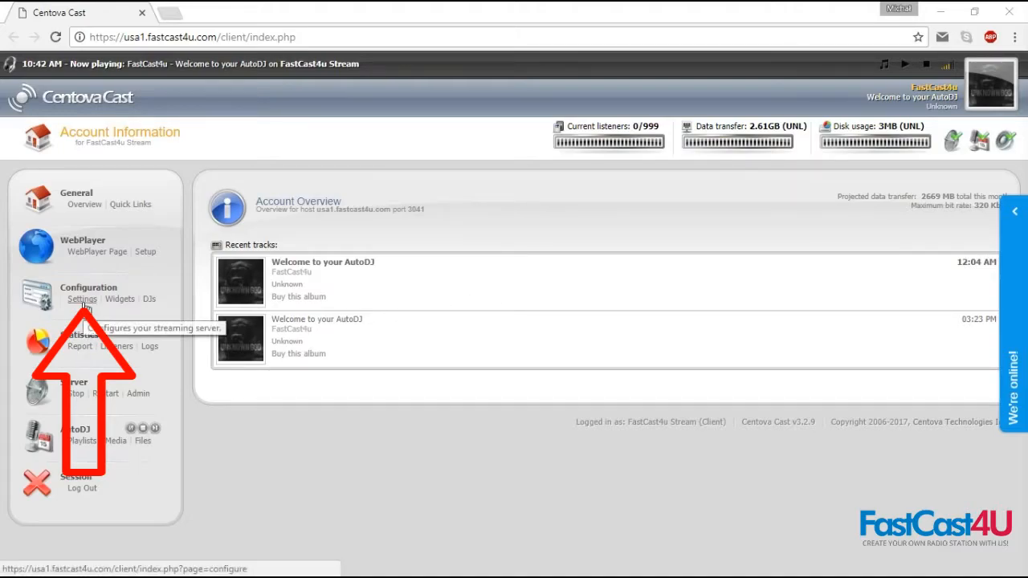
Step: Open the server settings' mount point list and select the /stream mount point
click(82, 299)
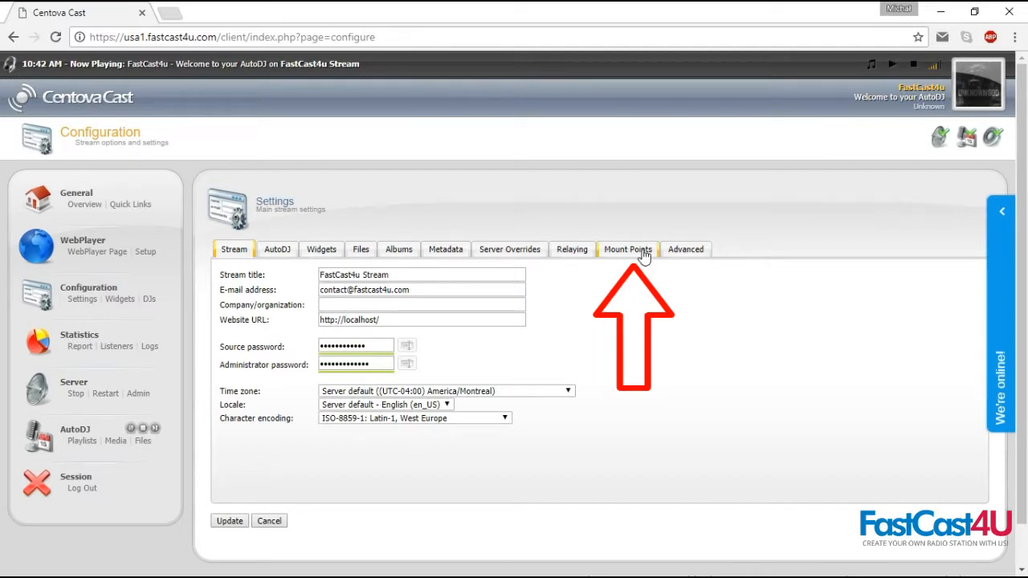
click(627, 249)
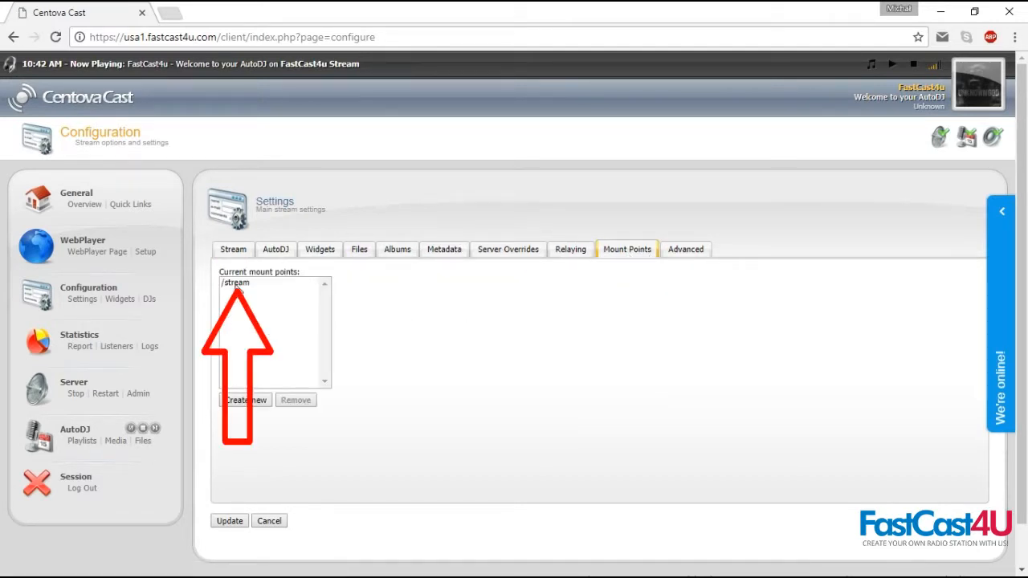
click(235, 282)
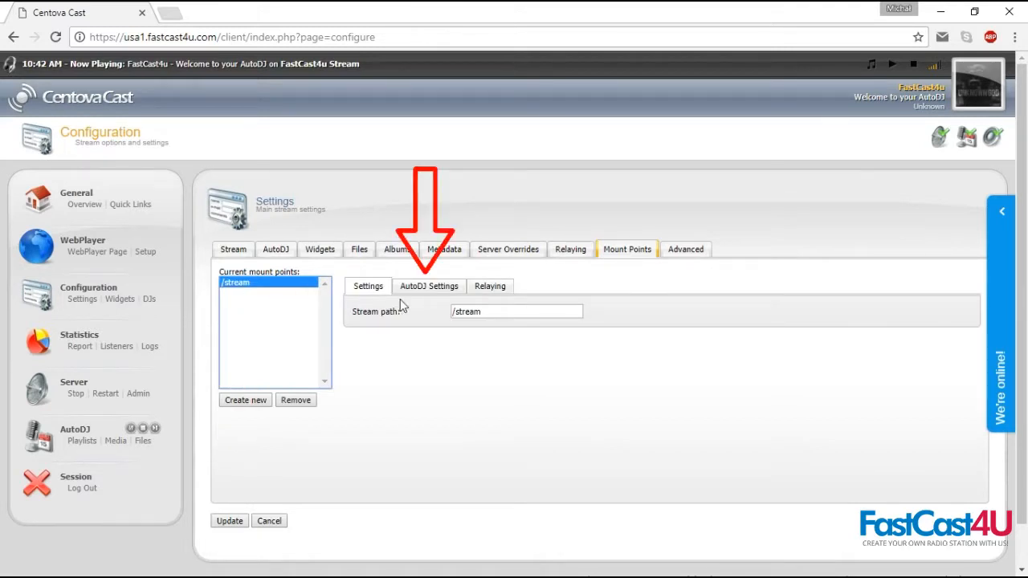
Step: Display the /stream mount's AutoDJ settings: MP3 128 Kbps CBR, stereo, 44100 Hz
click(429, 285)
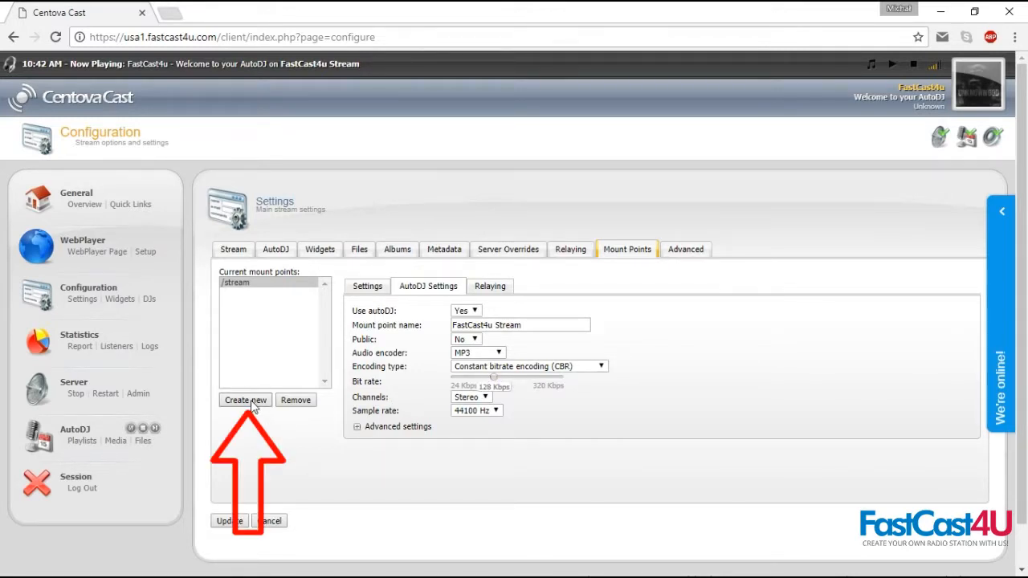
Step: Create mount /stream2 with AutoDJ on, name 'FastCast4u.com AutoDJ', public, 192 Kbps
click(245, 400)
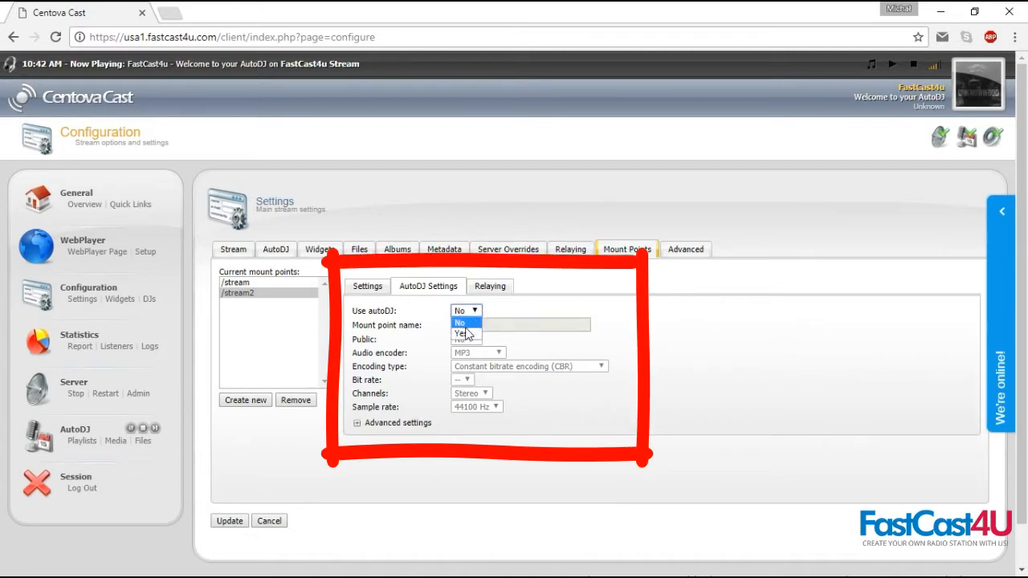
click(460, 334)
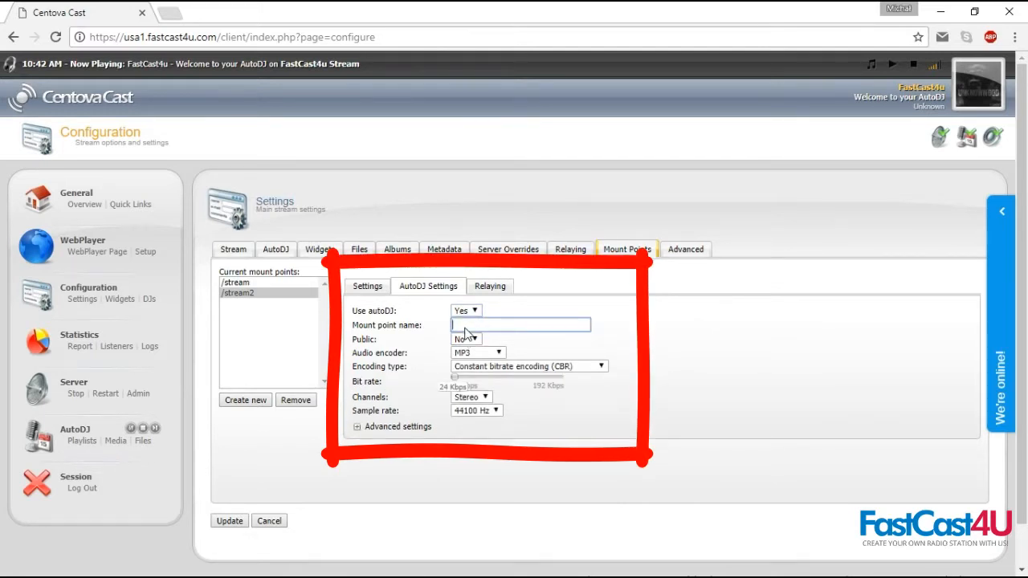
click(466, 339)
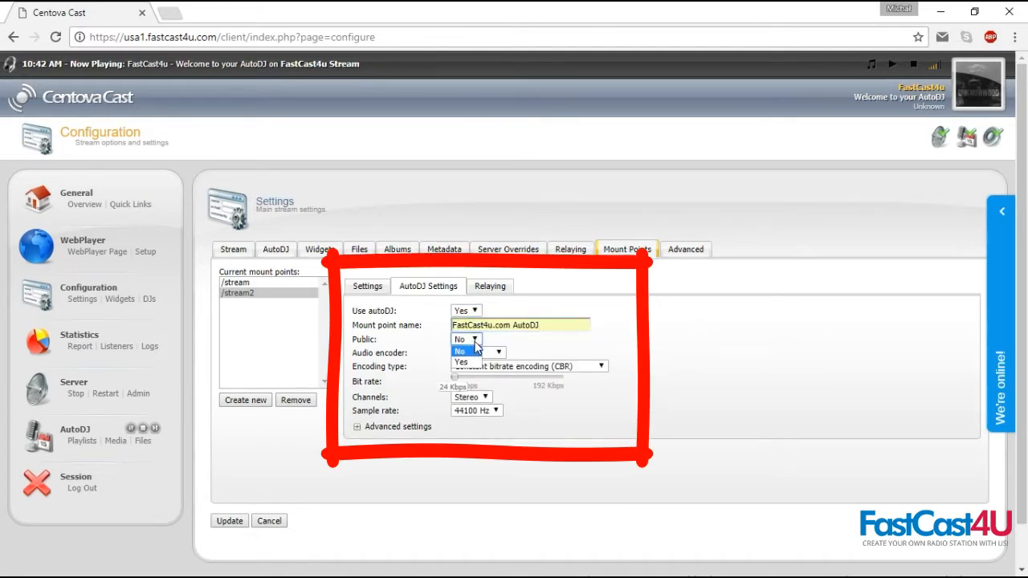
click(460, 352)
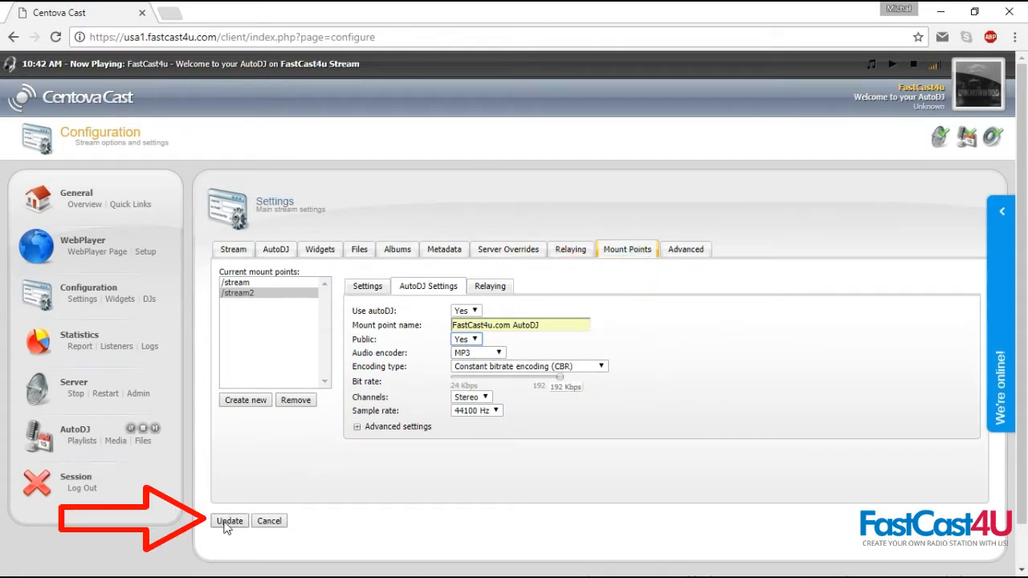
Step: Save the /stream2 mount point and confirm stopping the streaming server
click(229, 520)
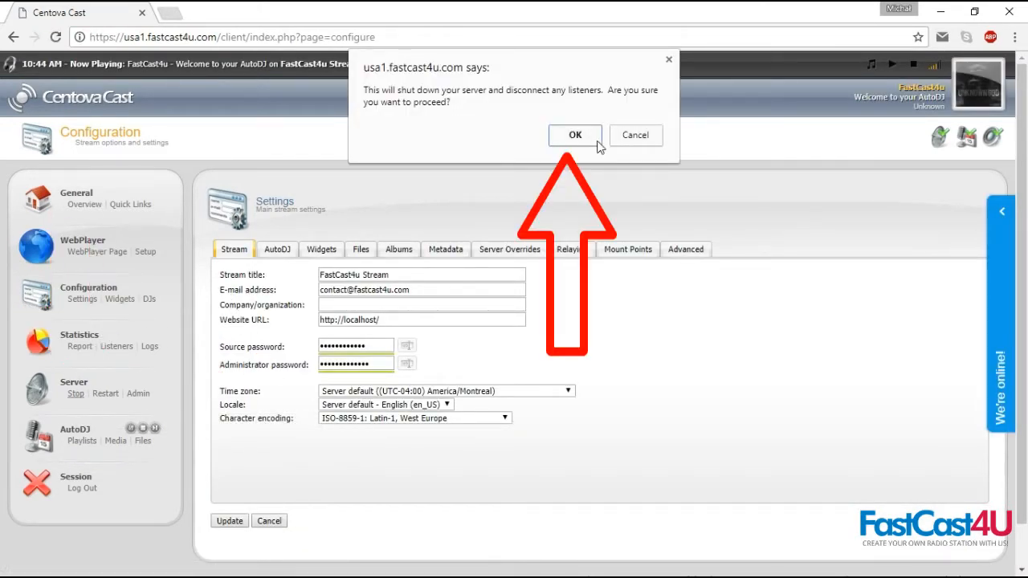
click(575, 135)
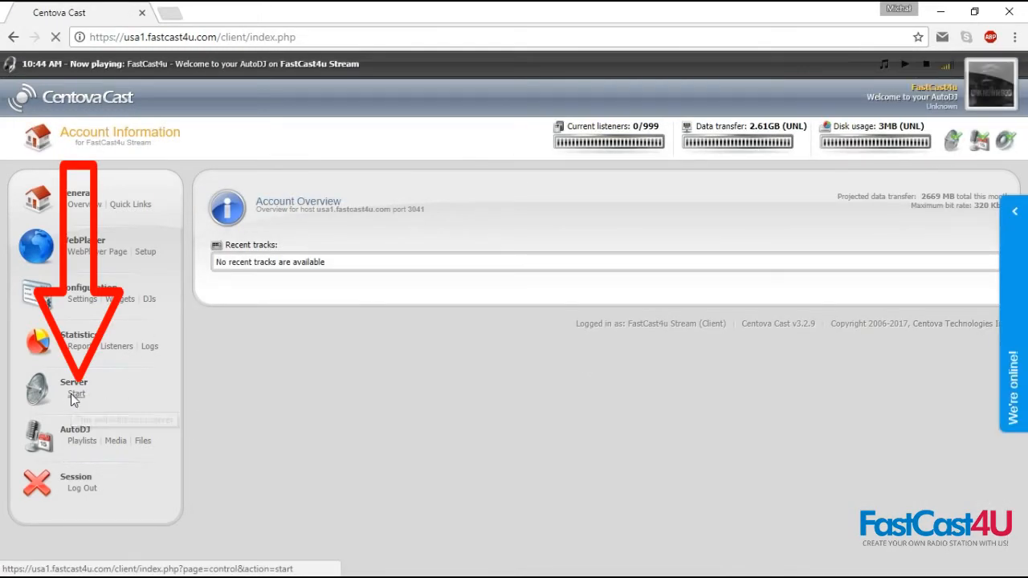
Step: Restart the streaming server and return to the account overview
click(76, 394)
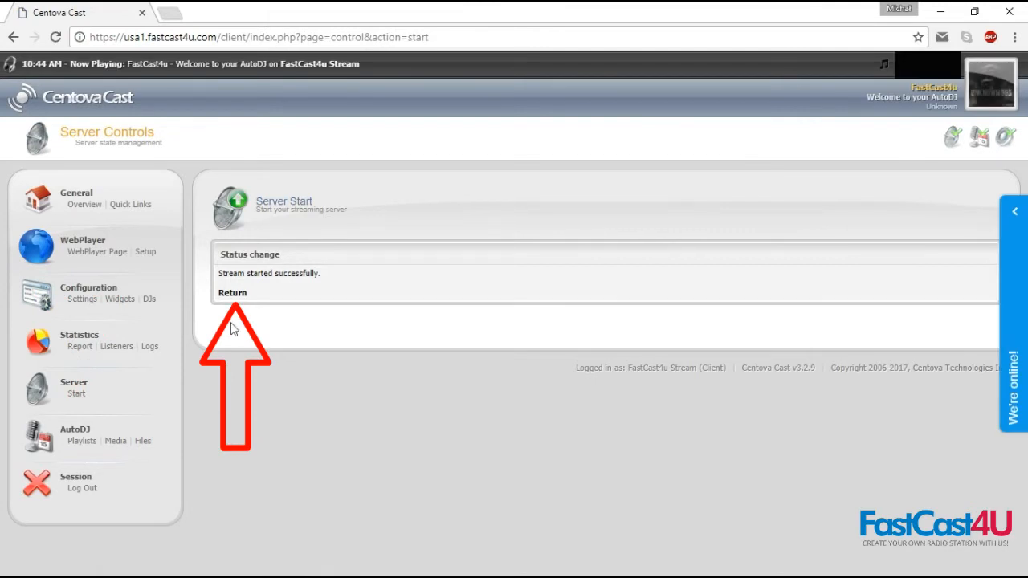
click(232, 292)
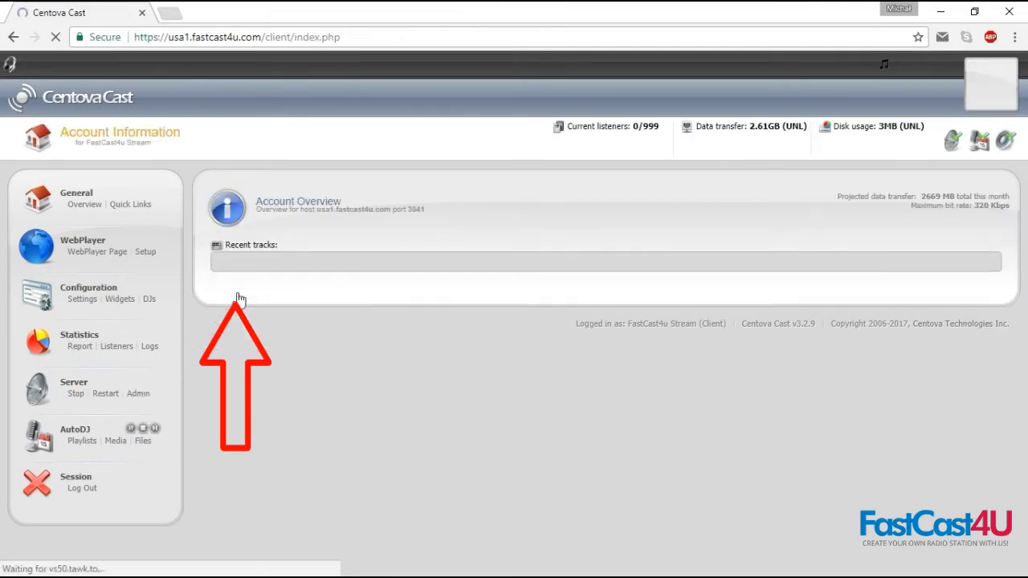